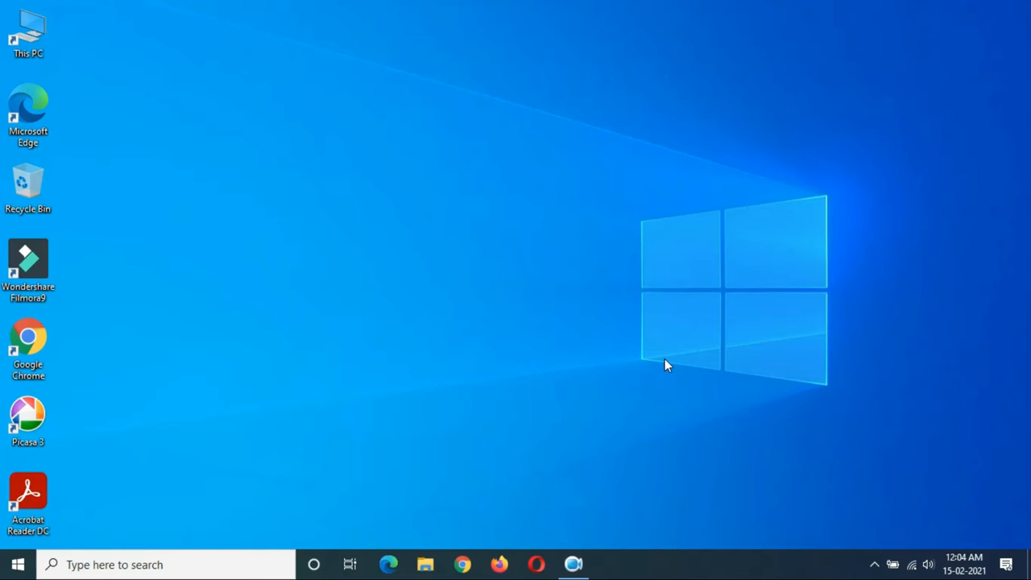
{"action": "mouse_move", "coordinate": [658, 351]}
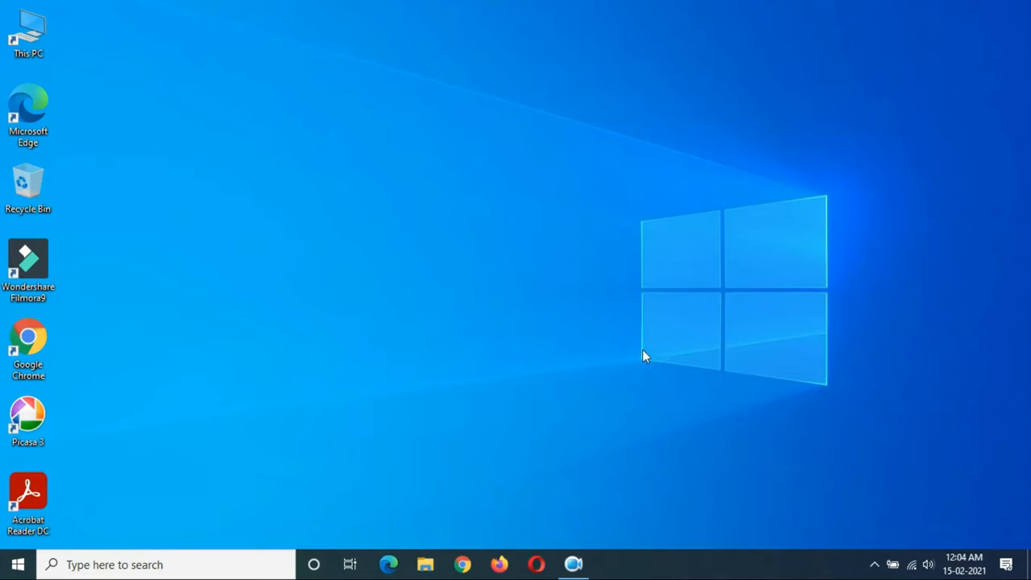
{"action": "mouse_move", "coordinate": [148, 453]}
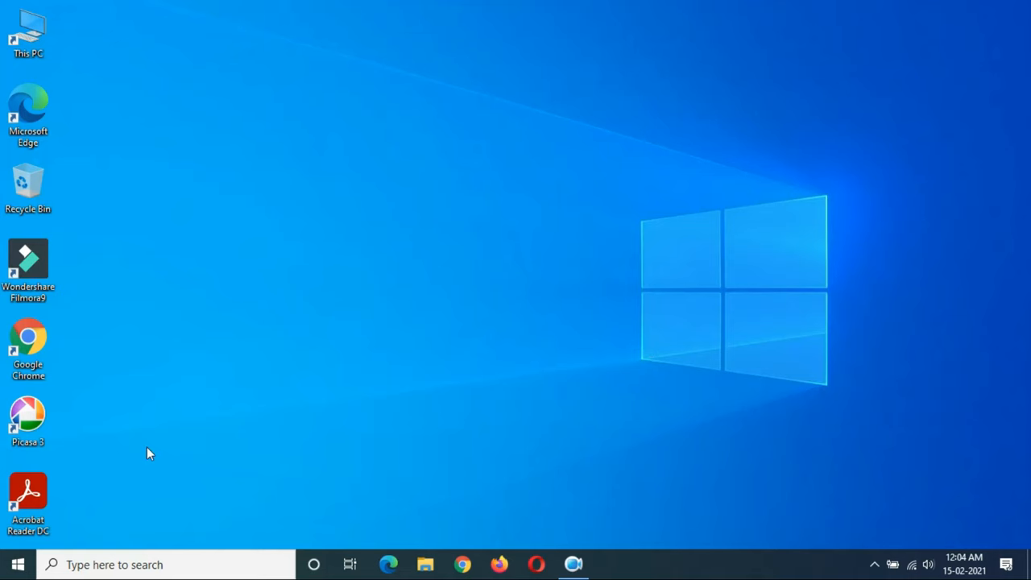
Launch Windows Security from the Start menu's installed apps list under W.
{"action": "left_click", "coordinate": [18, 564]}
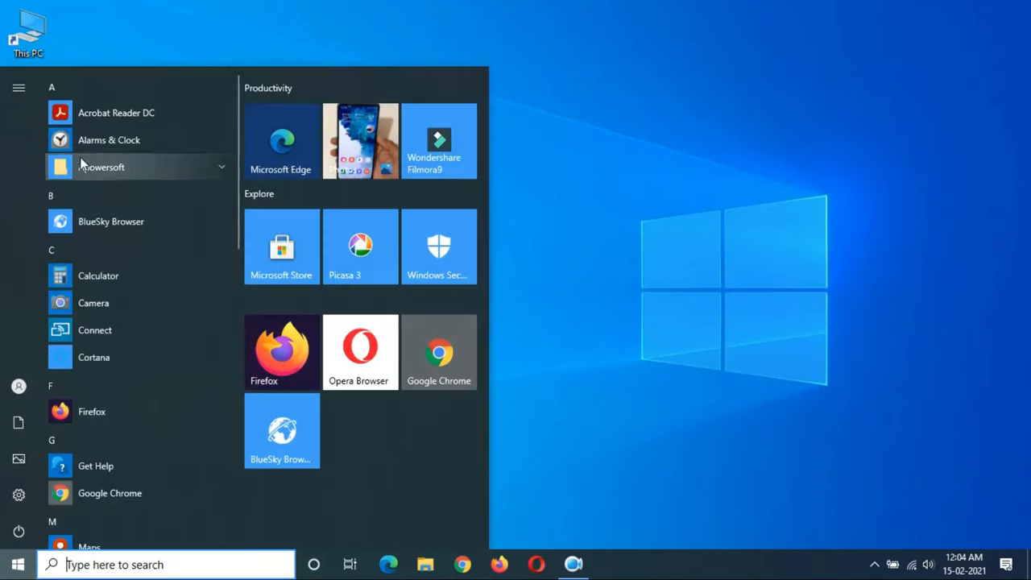
{"action": "scroll", "scroll_direction": "down", "scroll_amount": 3}
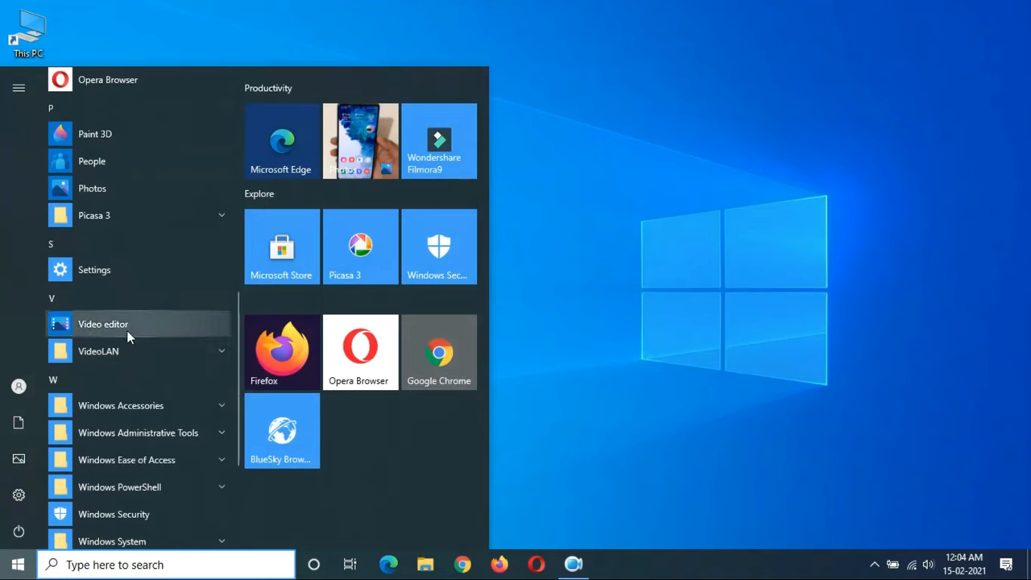
{"action": "scroll", "scroll_direction": "down", "scroll_amount": 3}
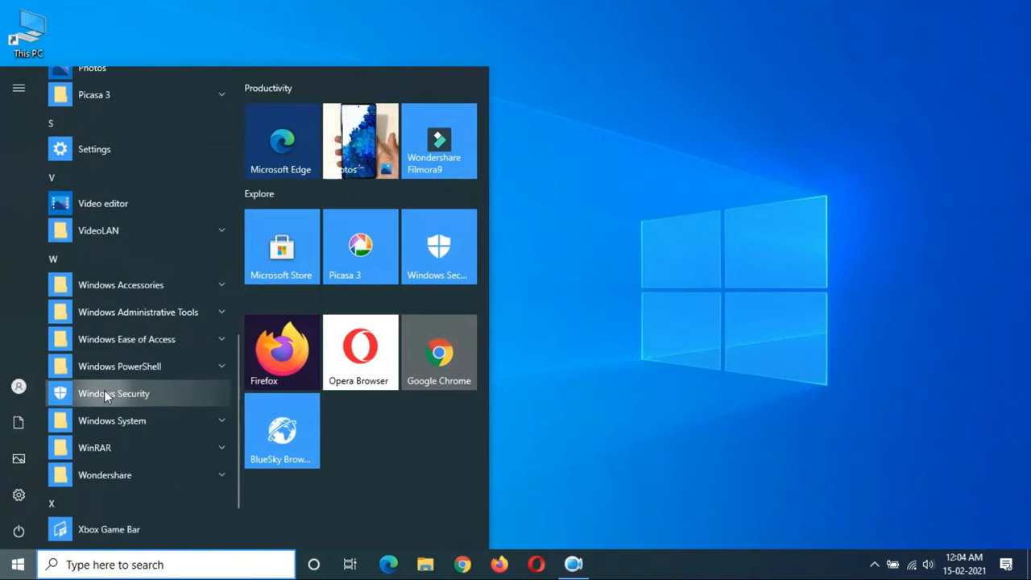
{"action": "left_click", "coordinate": [113, 393]}
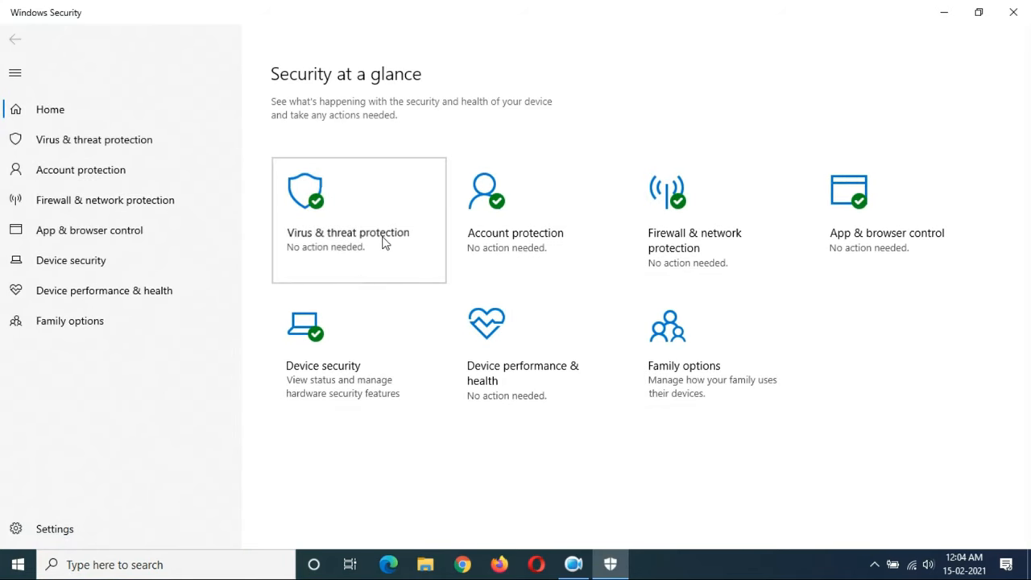
Go into Virus & threat protection and reach the Protection updates page via its updates link.
{"action": "left_click", "coordinate": [358, 219]}
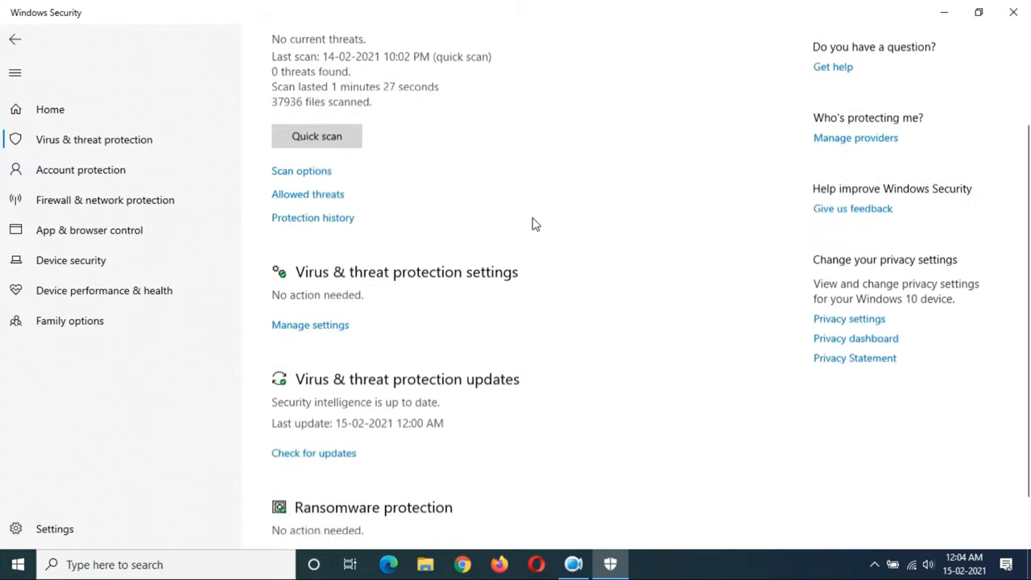
{"action": "scroll", "scroll_direction": "down", "scroll_amount": 3}
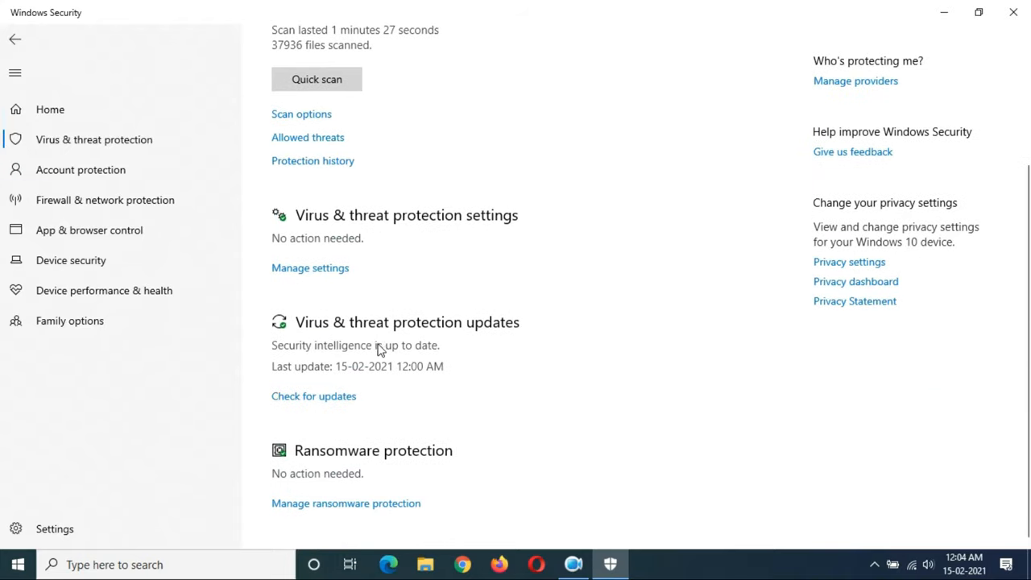
{"action": "mouse_move", "coordinate": [338, 364]}
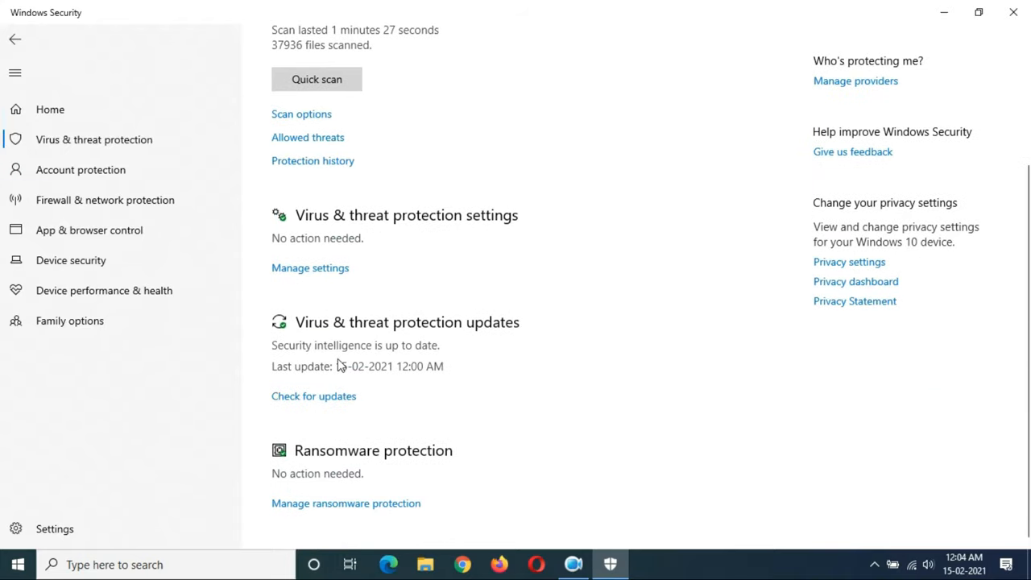
{"action": "mouse_move", "coordinate": [422, 358]}
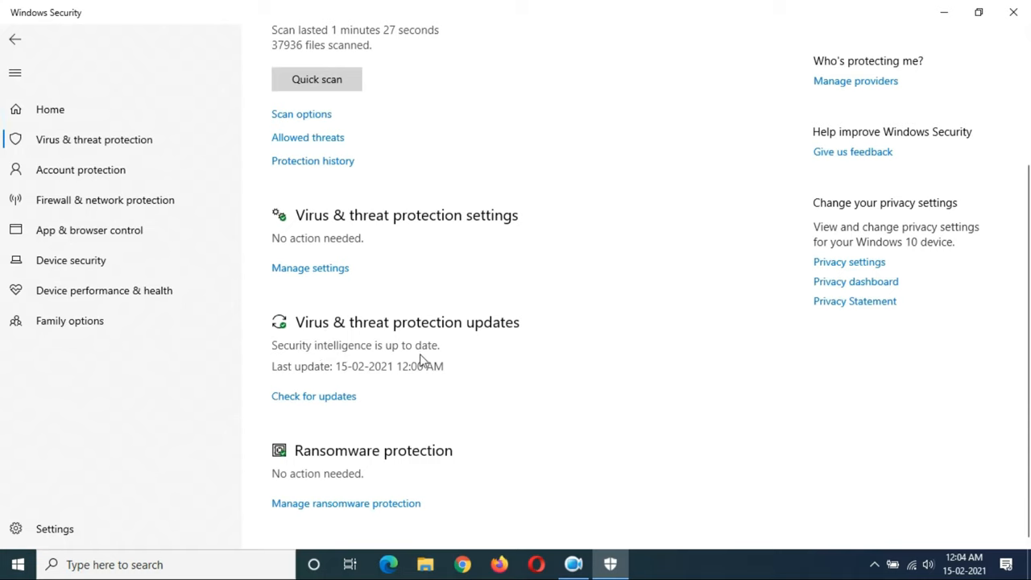
{"action": "mouse_move", "coordinate": [347, 383]}
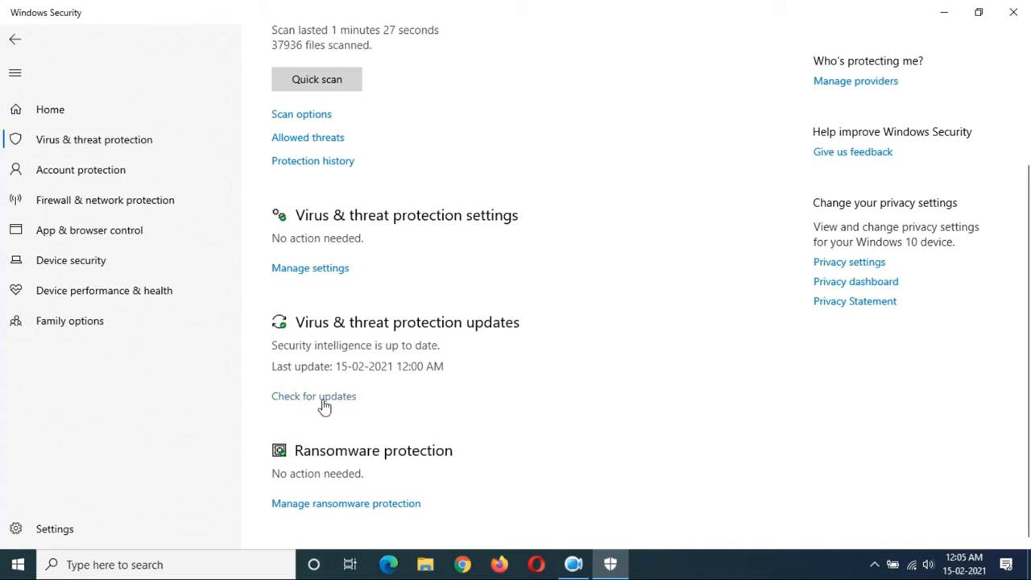
{"action": "left_click", "coordinate": [313, 397]}
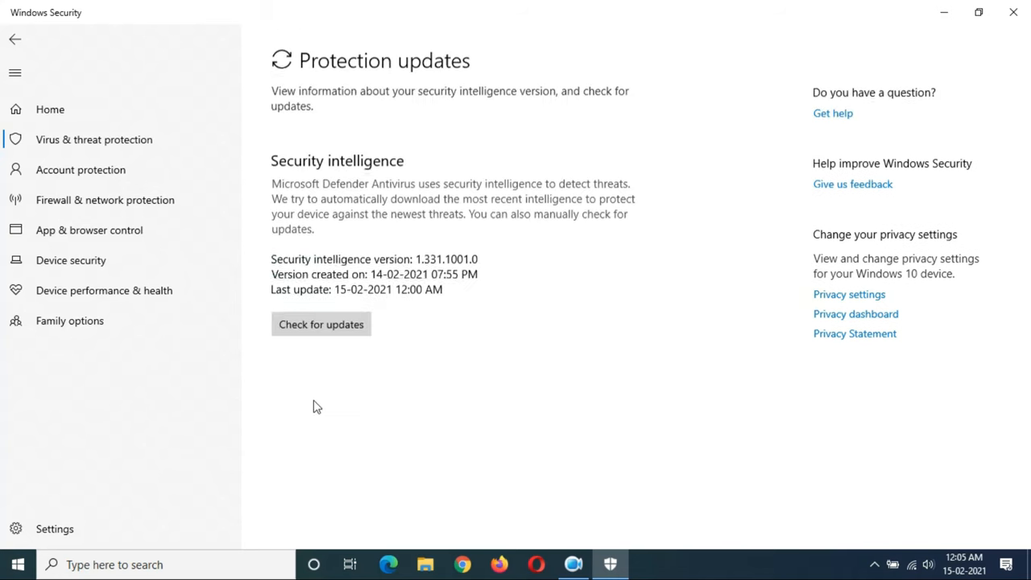
Run a check for new security intelligence updates from the Protection updates page.
{"action": "left_click", "coordinate": [320, 324]}
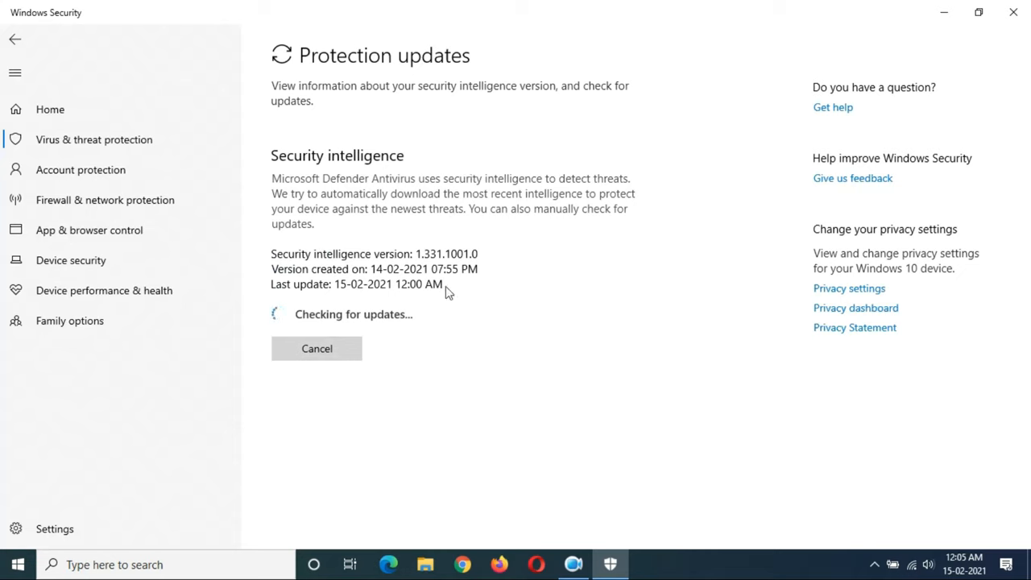
{"action": "mouse_move", "coordinate": [477, 313]}
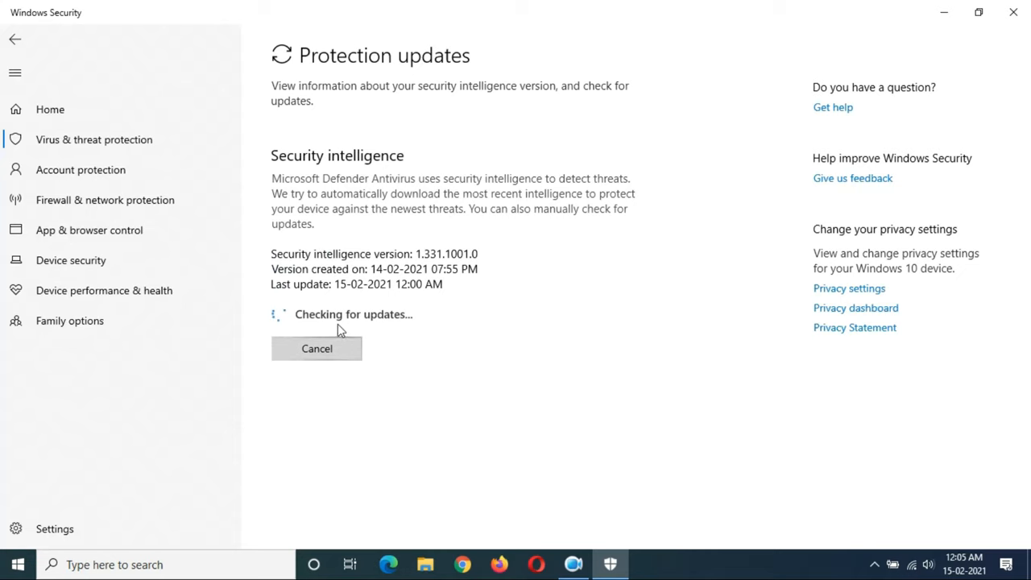
{"action": "mouse_move", "coordinate": [480, 328]}
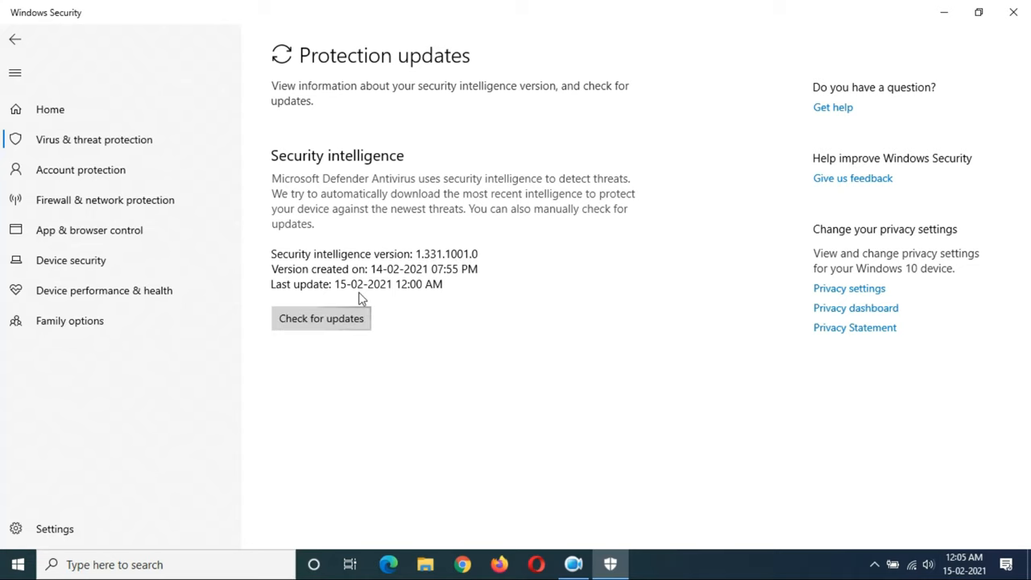
{"action": "mouse_move", "coordinate": [296, 274]}
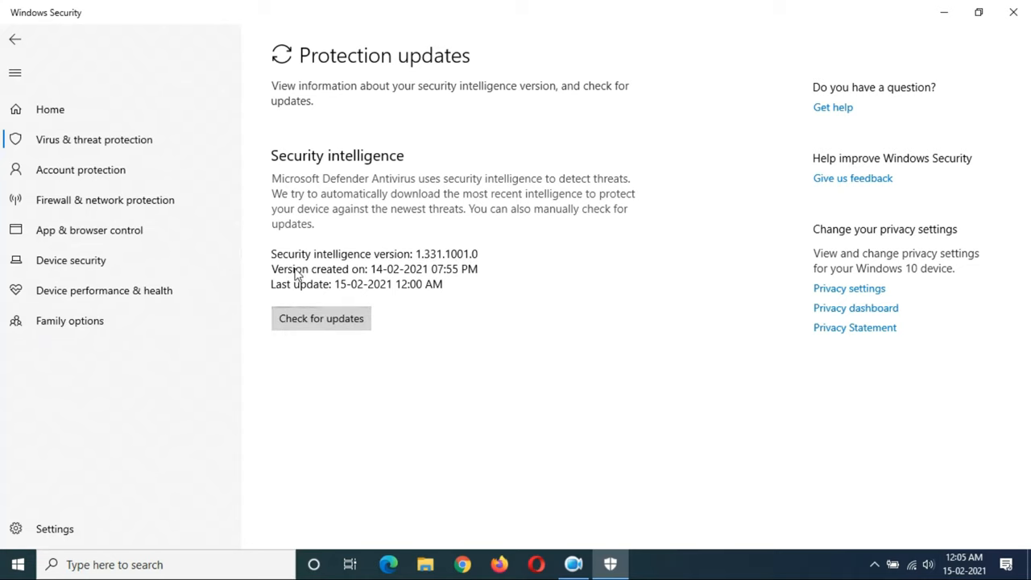
{"action": "mouse_move", "coordinate": [294, 298]}
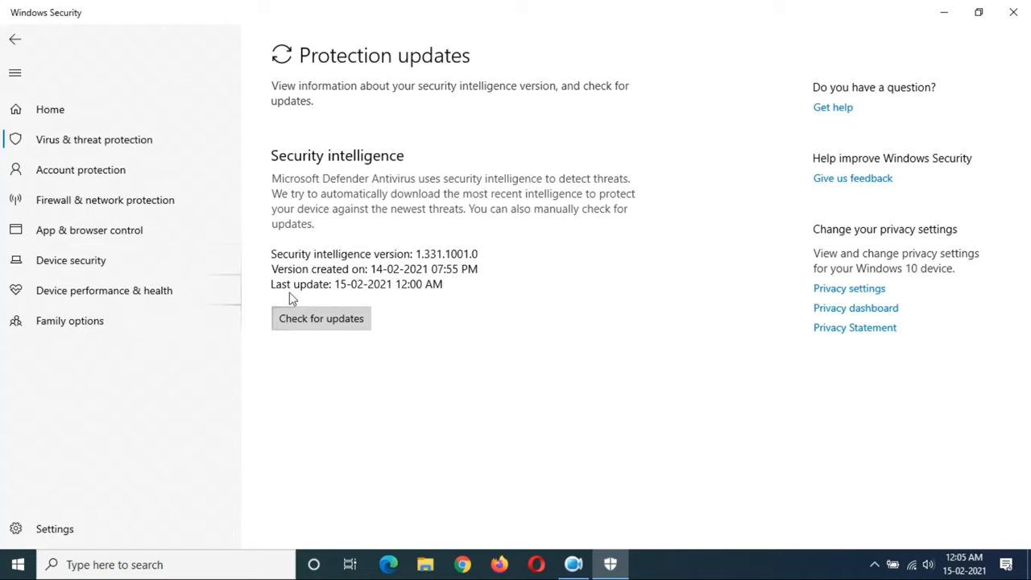
{"action": "mouse_move", "coordinate": [455, 312]}
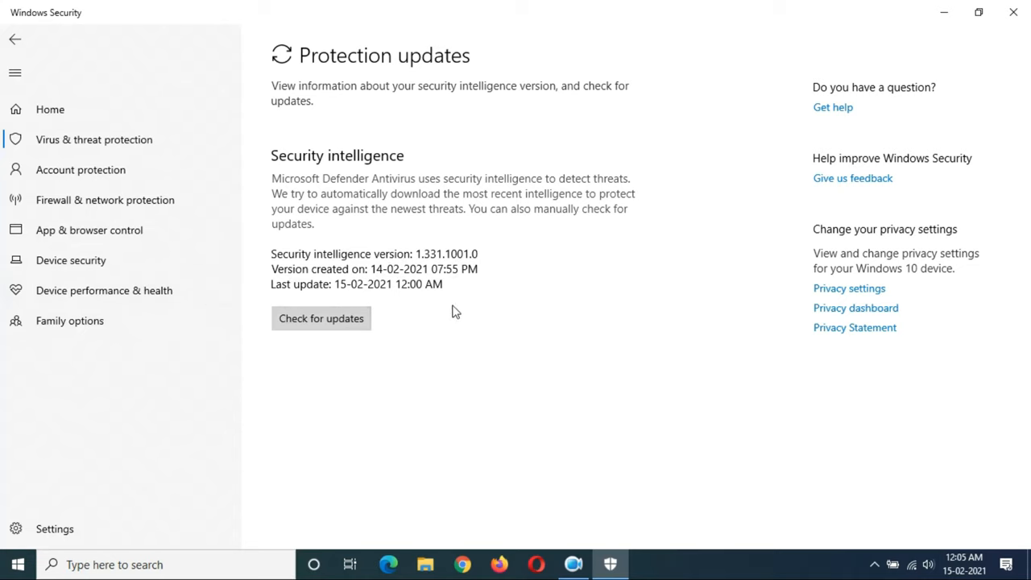
{"action": "mouse_move", "coordinate": [480, 269]}
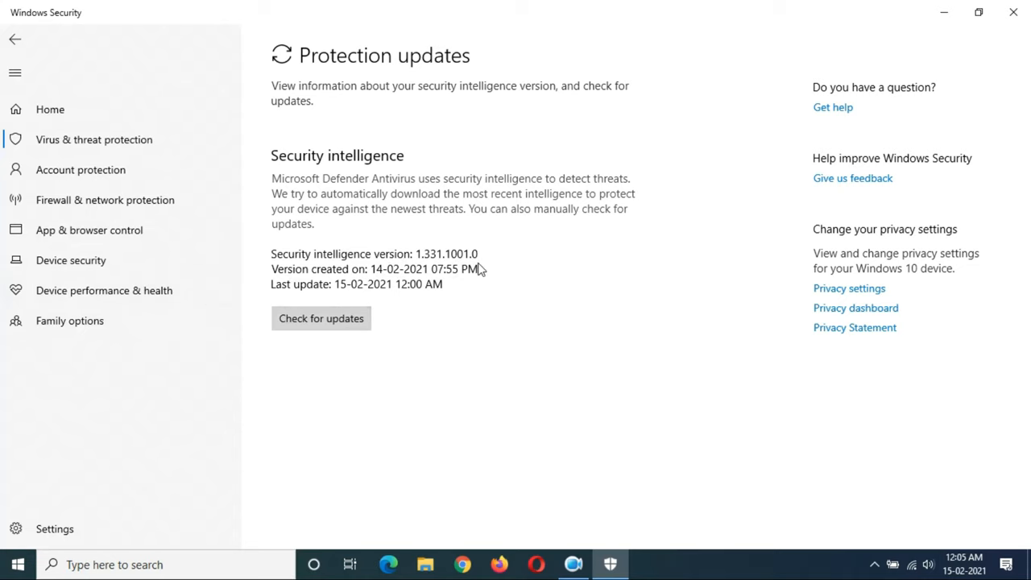
{"action": "mouse_move", "coordinate": [14, 34]}
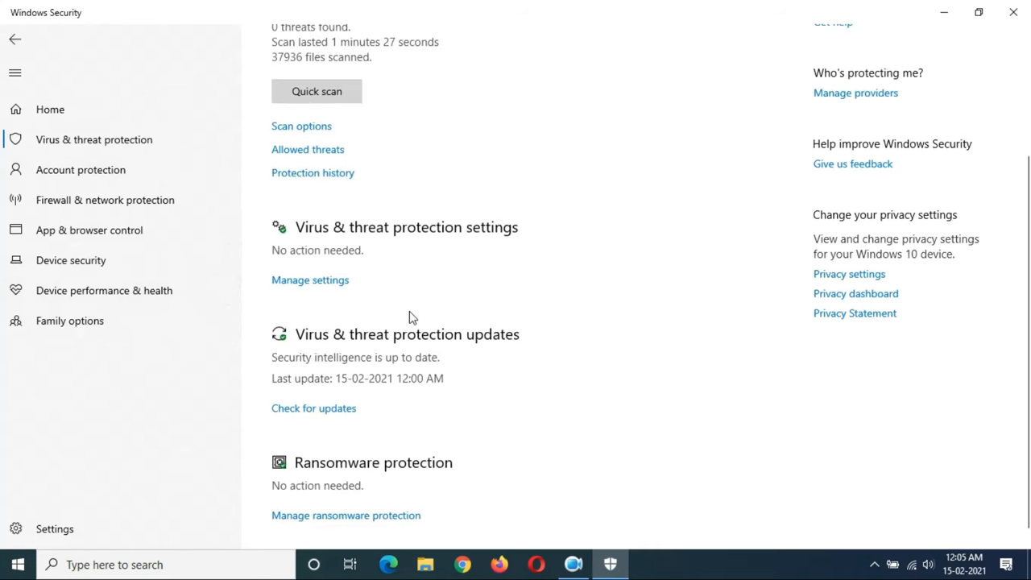
{"action": "mouse_move", "coordinate": [395, 346]}
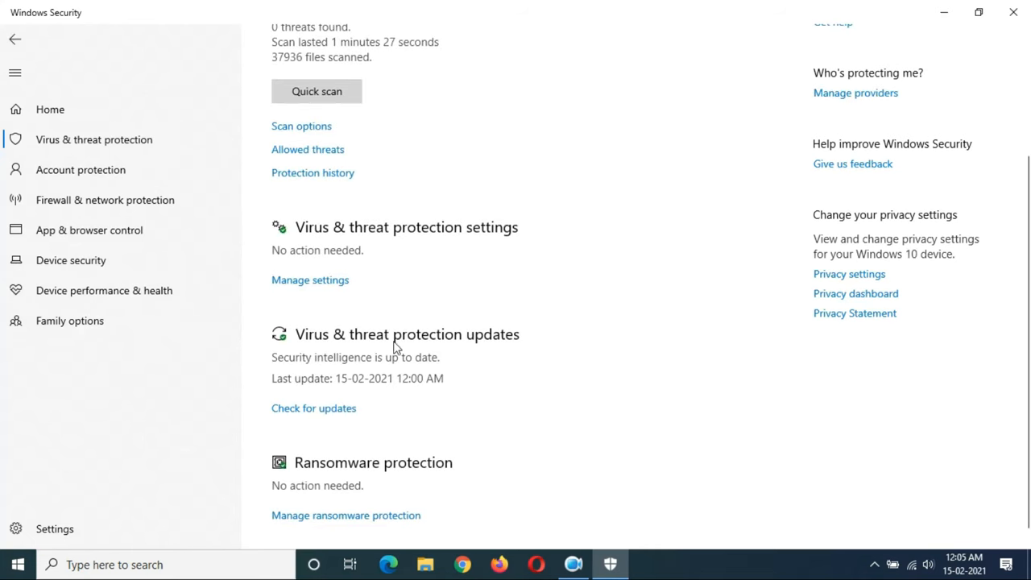
{"action": "mouse_move", "coordinate": [490, 354]}
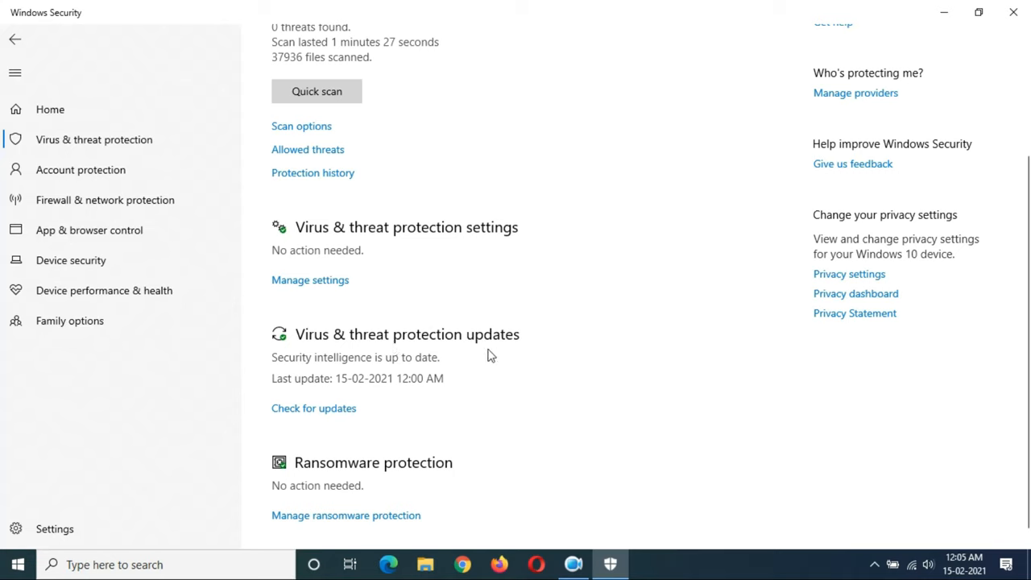
{"action": "mouse_move", "coordinate": [493, 353]}
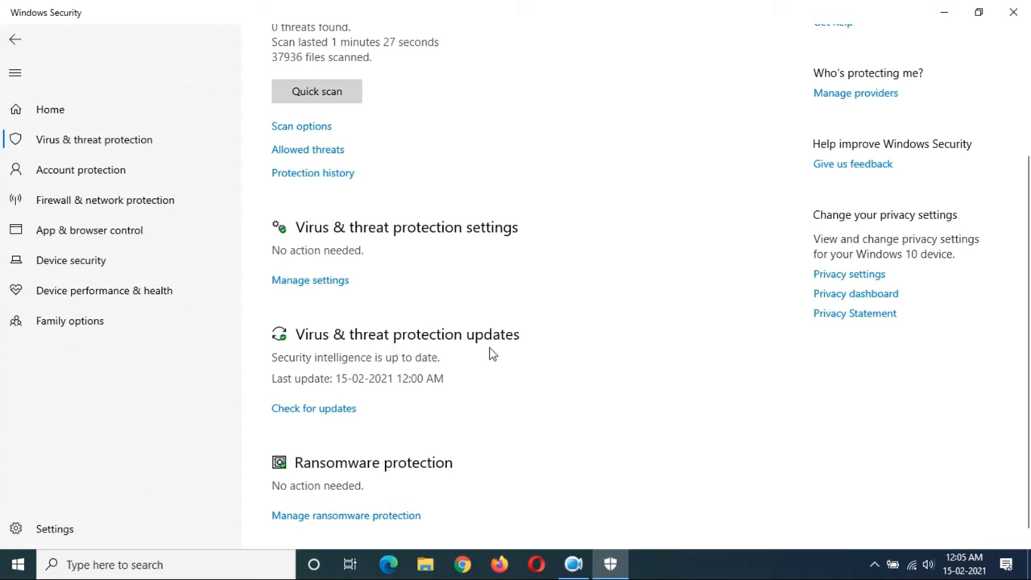
{"action": "mouse_move", "coordinate": [1013, 13]}
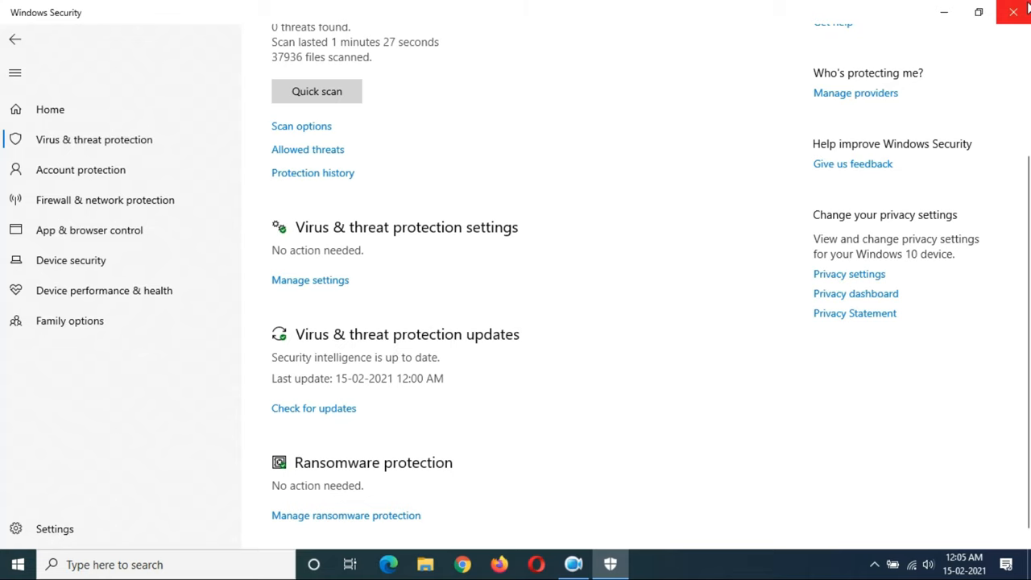
Close Windows Security after confirming security intelligence is up to date.
{"action": "left_click", "coordinate": [1013, 11]}
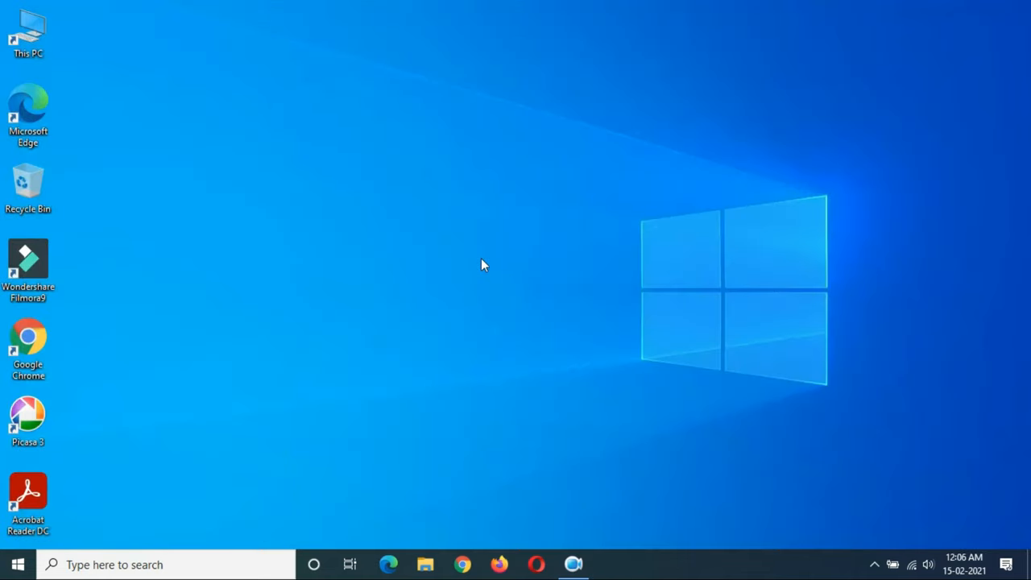